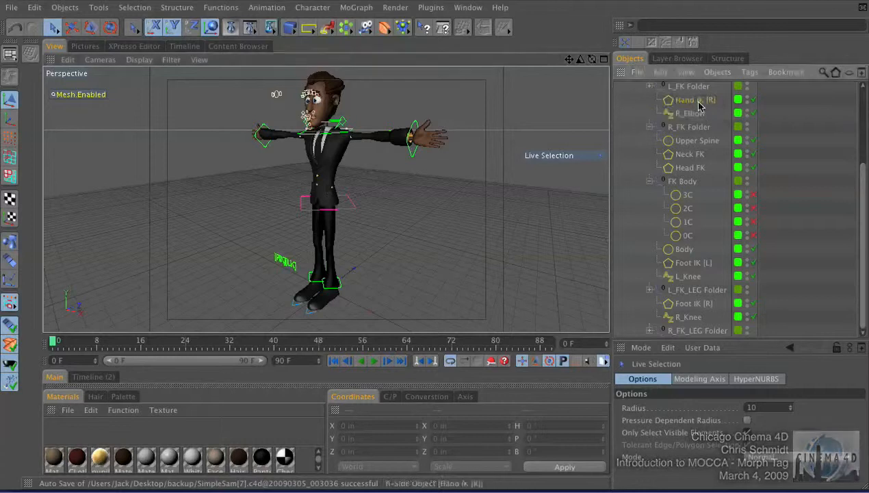
# Drag the Hand IK (R) control in the viewport to reposition the character's right arm.
pyautogui.click(695, 100)
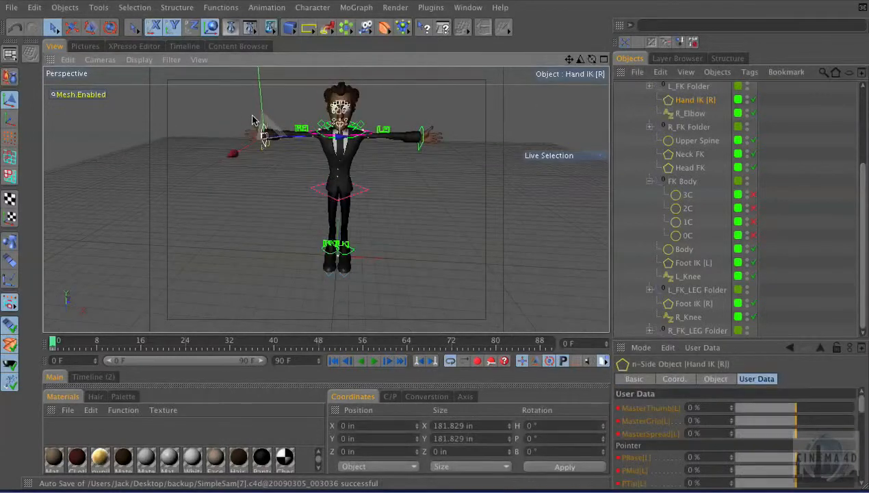
pyautogui.moveTo(263, 140); pyautogui.dragTo(286, 71)
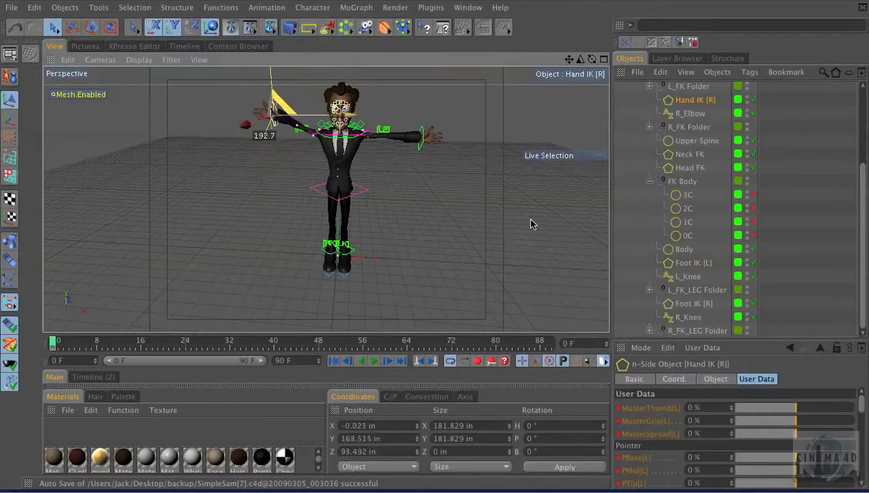
pyautogui.click(697, 140)
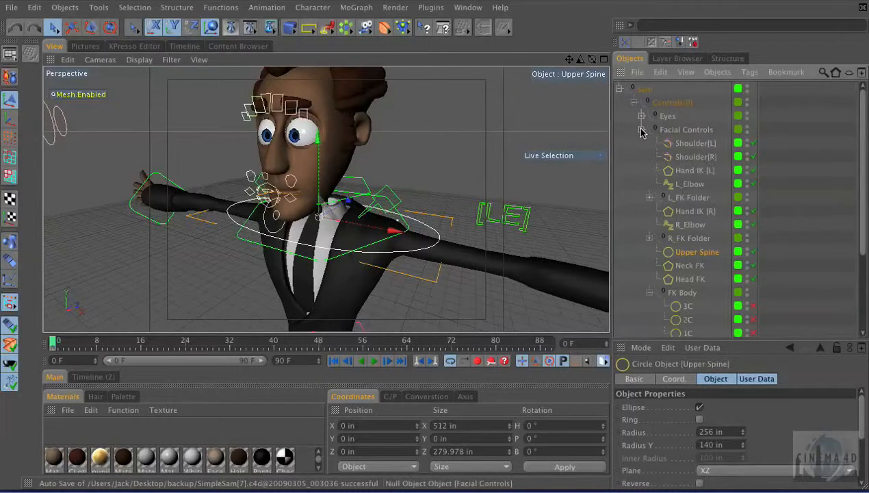
# Expand Facial Controls and Eyes, inspecting the Brow controls and selecting Eye(L) and Eye(R).
pyautogui.click(641, 129)
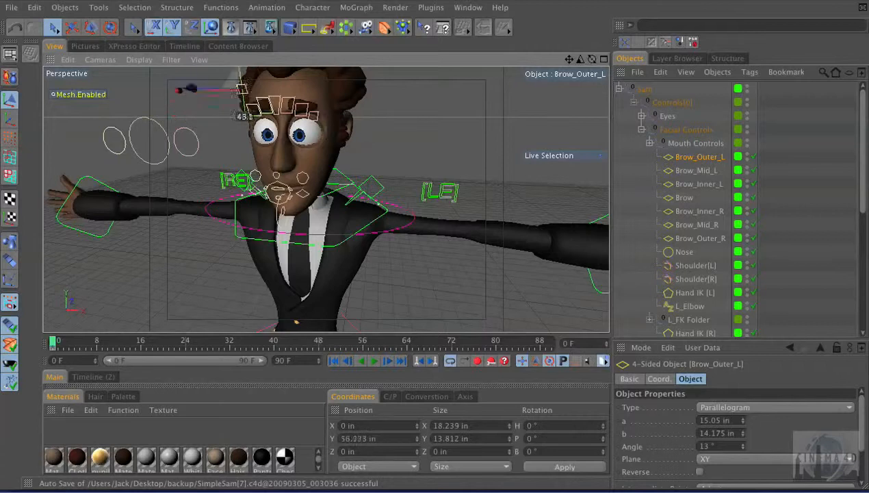
pyautogui.click(684, 197)
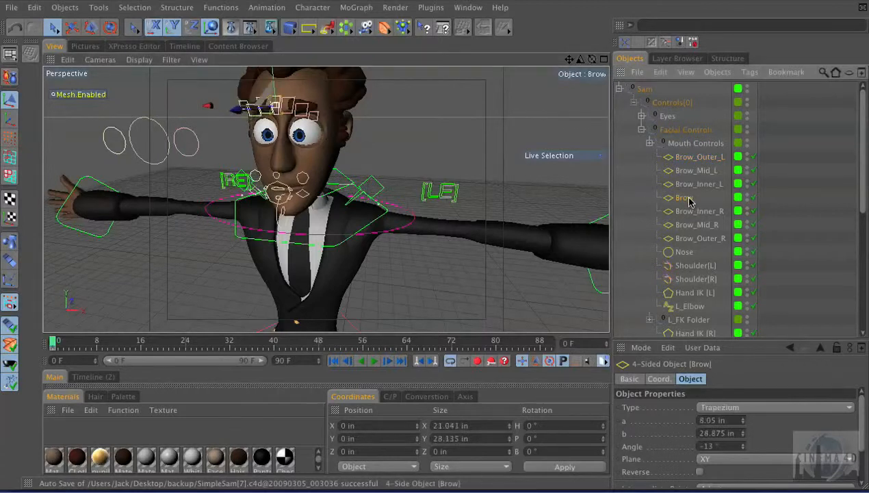
pyautogui.click(699, 211)
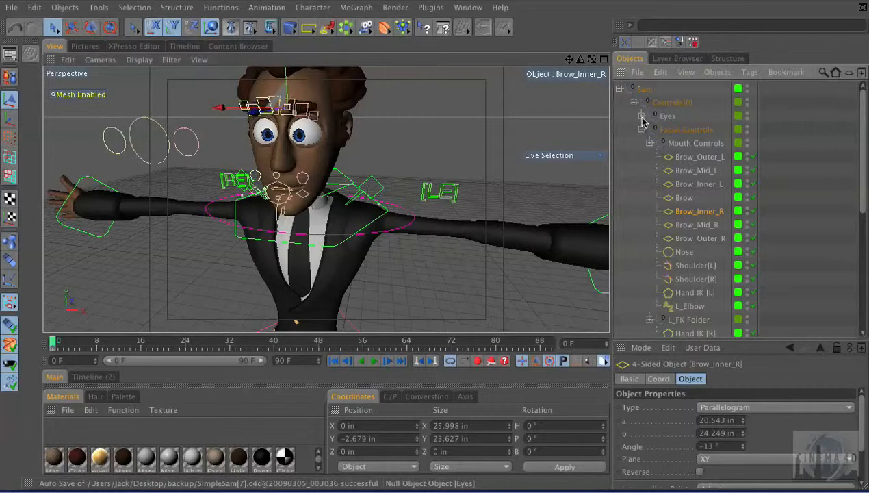
pyautogui.click(648, 129)
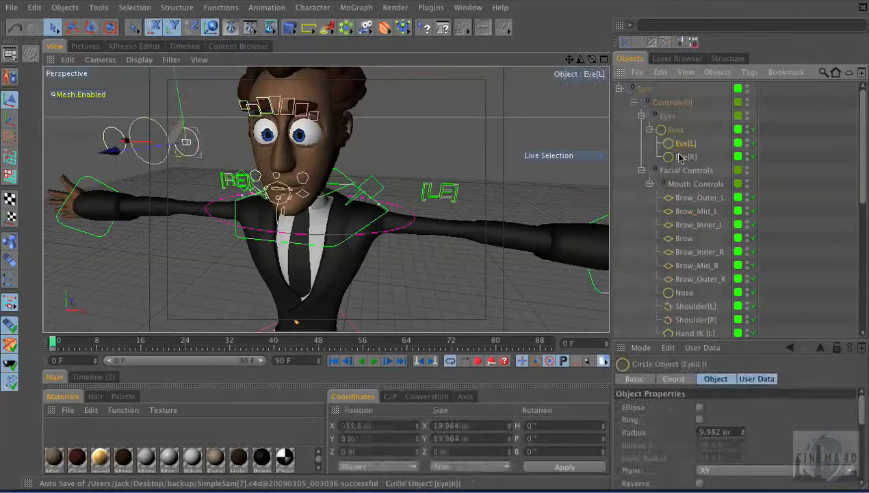
pyautogui.click(685, 156)
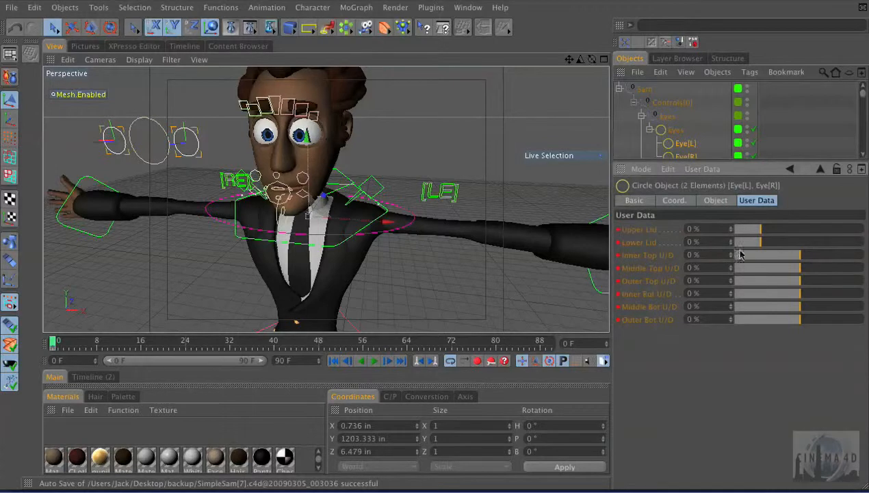
# Enlarge the Attribute Manager to show the eye controls' lid and brow percentage sliders.
pyautogui.moveTo(742, 228); pyautogui.dragTo(828, 229)
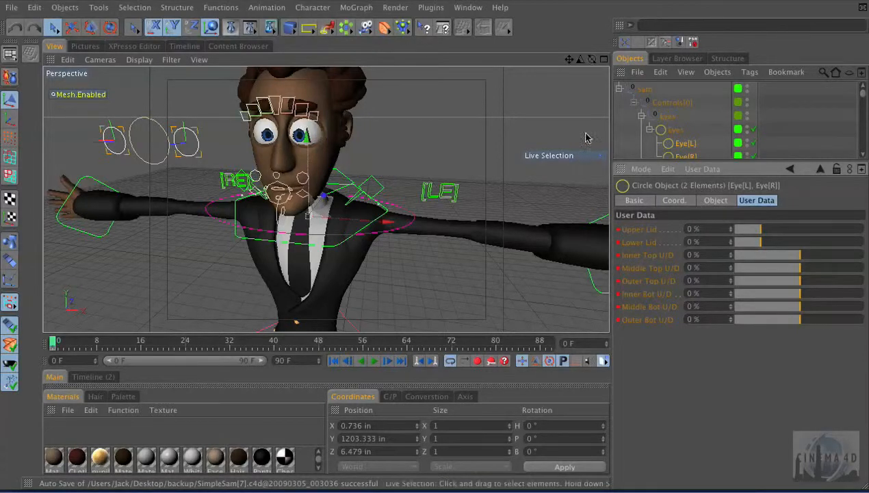
pyautogui.moveTo(464, 126)
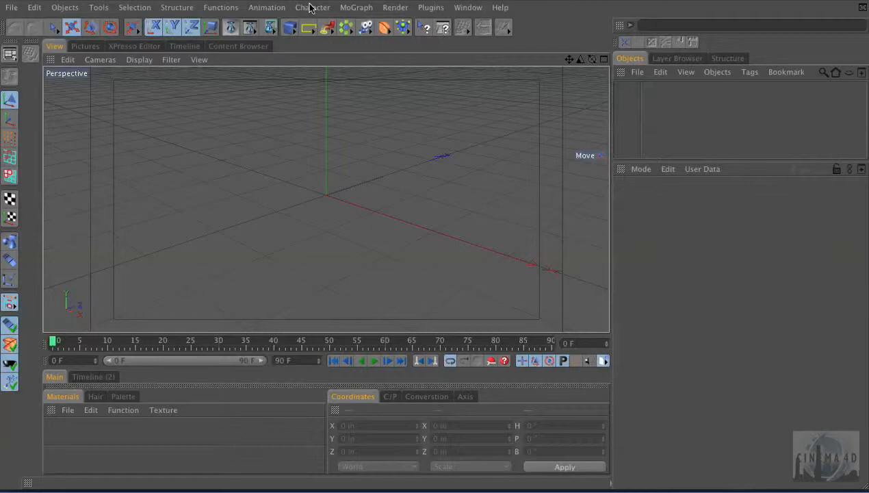
# Browse the MoGraph menu, then the Character menu's rigging tool list in the new scene.
pyautogui.click(356, 8)
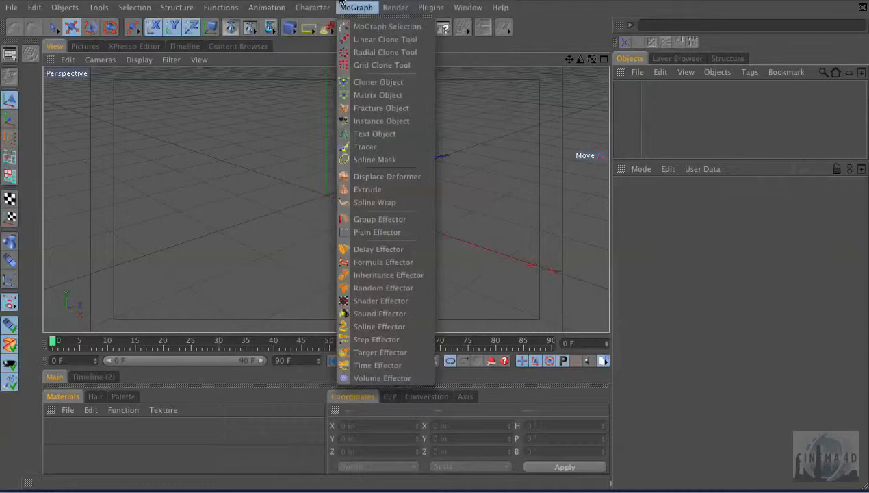
pyautogui.click(312, 9)
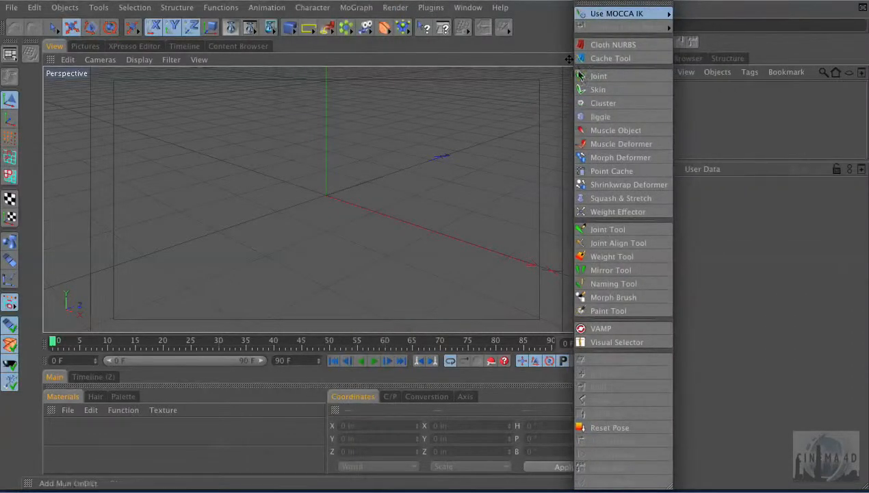
pyautogui.moveTo(361, 42)
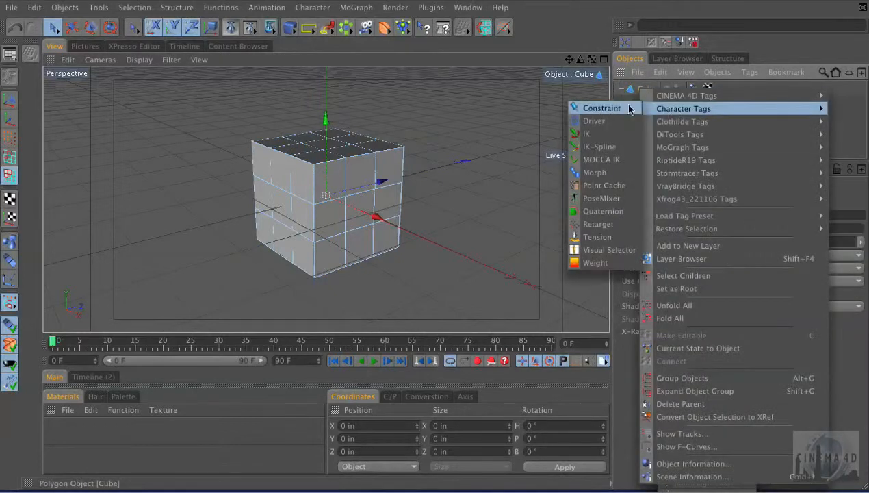
# Attach a Morph tag to the subdivided cube via Character Tags.
pyautogui.click(594, 172)
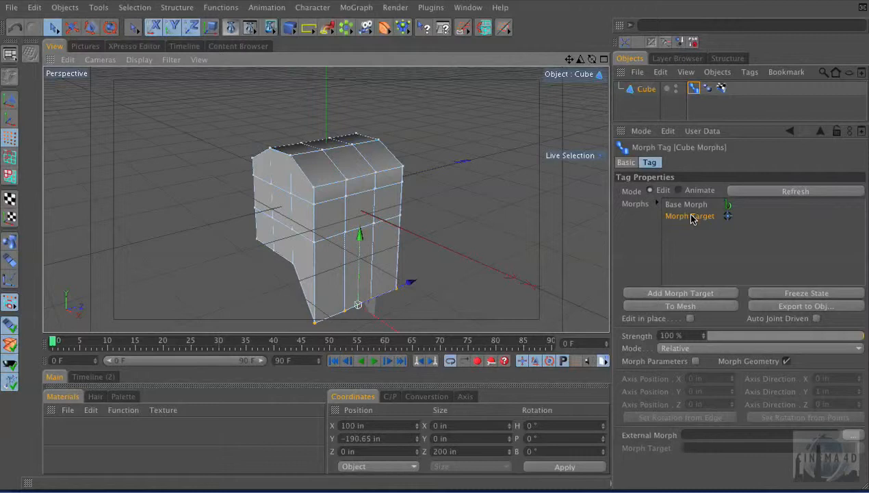
# Add another morph target and raise the cube's top points into a pointed roof on the third target.
pyautogui.click(679, 293)
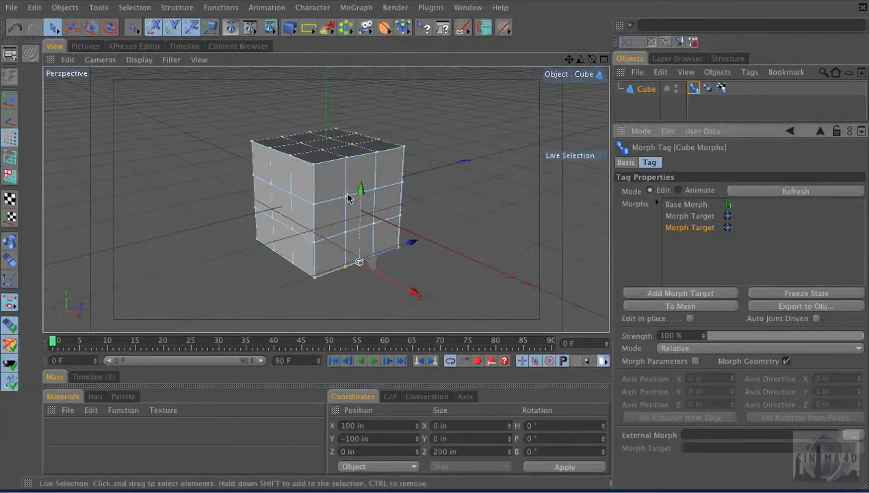
pyautogui.moveTo(372, 230)
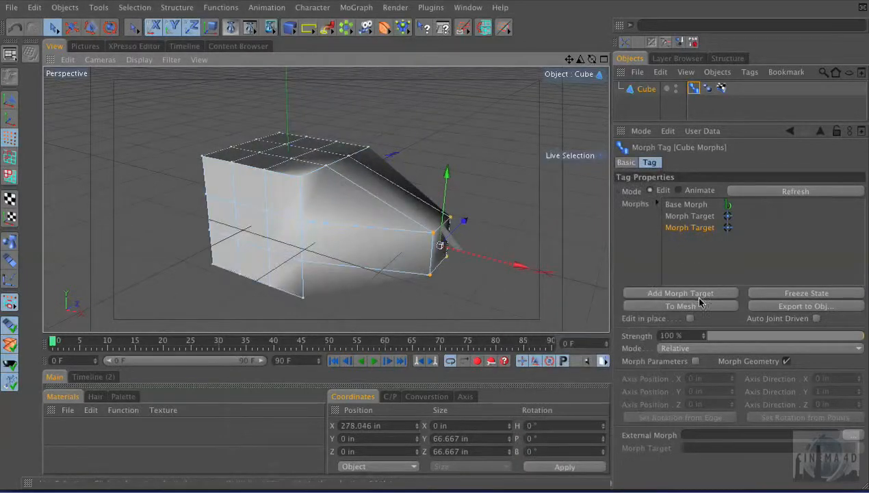
pyautogui.click(679, 293)
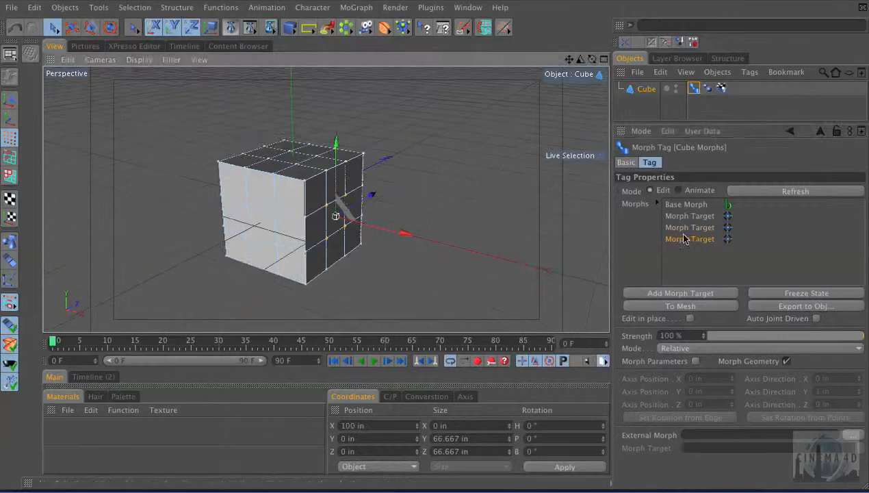
pyautogui.click(690, 238)
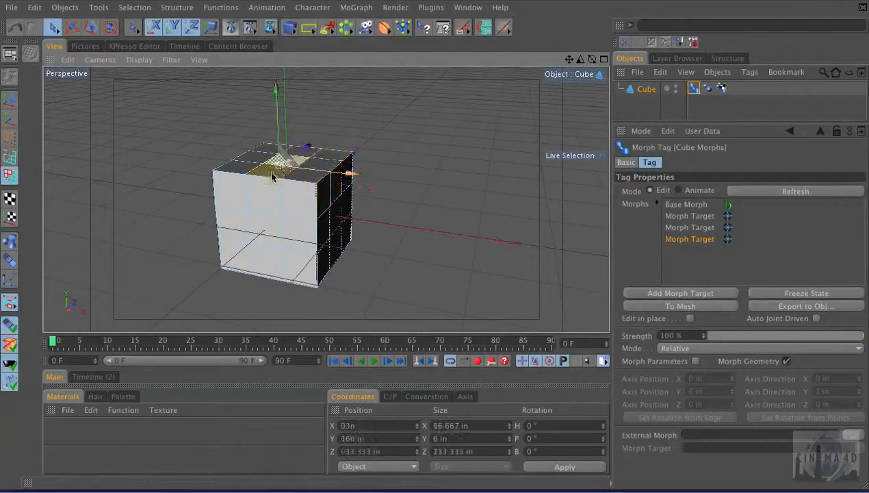
pyautogui.click(271, 192)
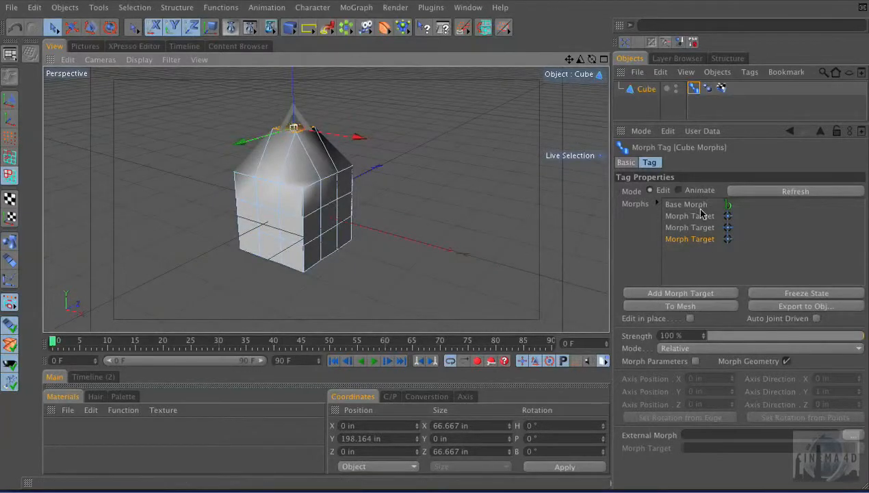
# Switch the Morph tag Mode to Animate so its three targets blend via 0% sliders.
pyautogui.click(690, 228)
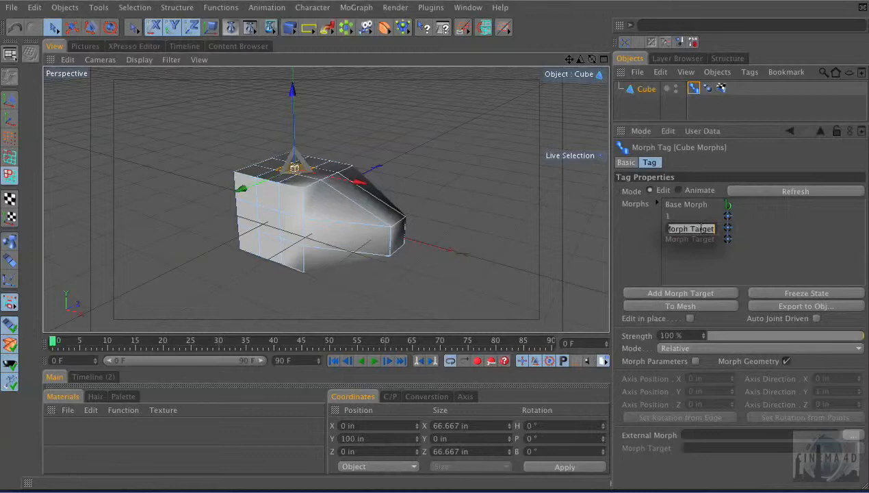
pyautogui.click(680, 292)
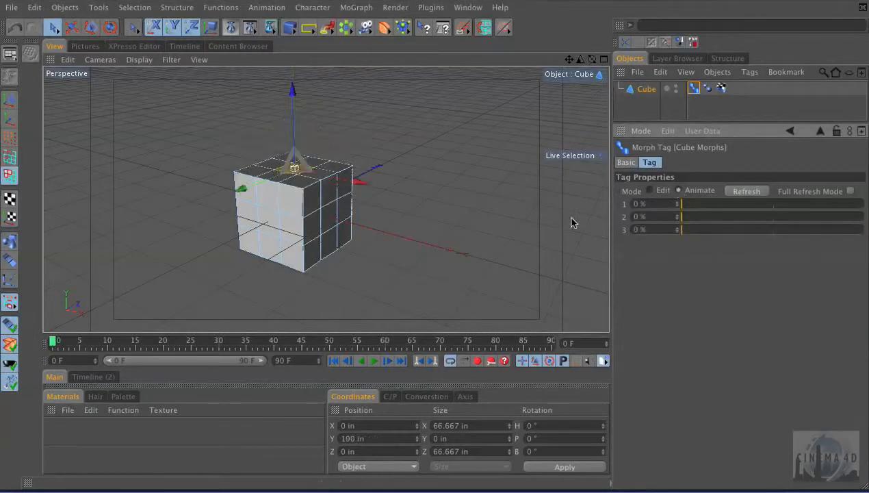
pyautogui.click(10, 102)
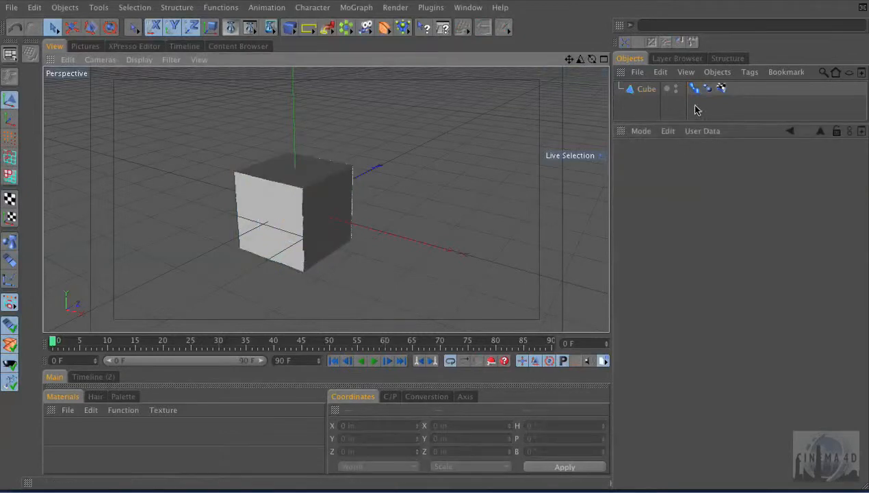
pyautogui.click(693, 87)
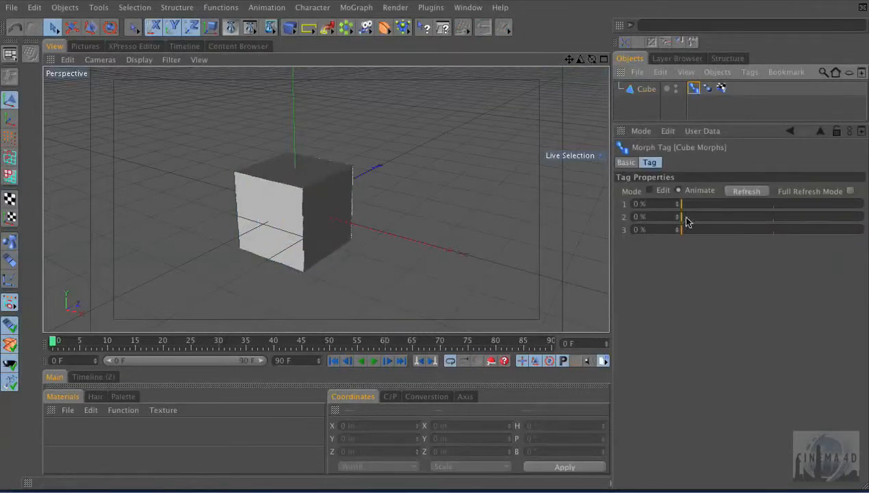
pyautogui.moveTo(681, 203); pyautogui.dragTo(701, 203)
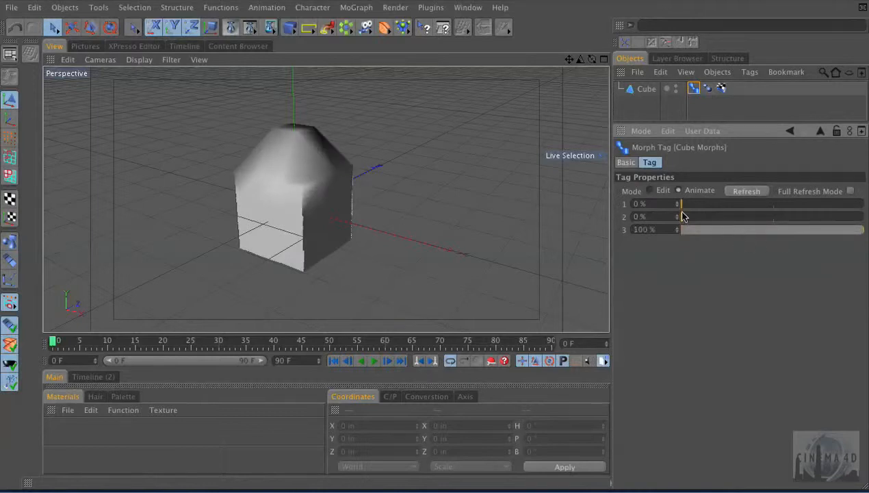
pyautogui.moveTo(682, 216); pyautogui.dragTo(717, 216)
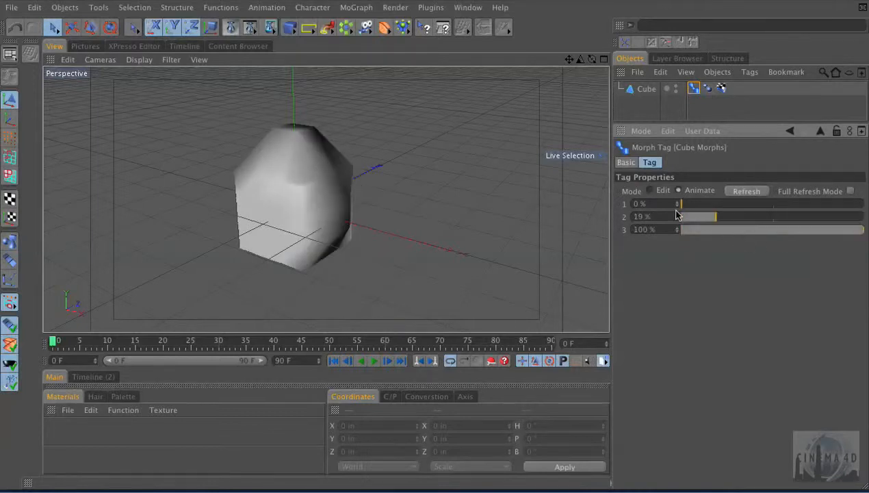
pyautogui.moveTo(715, 217); pyautogui.dragTo(862, 216)
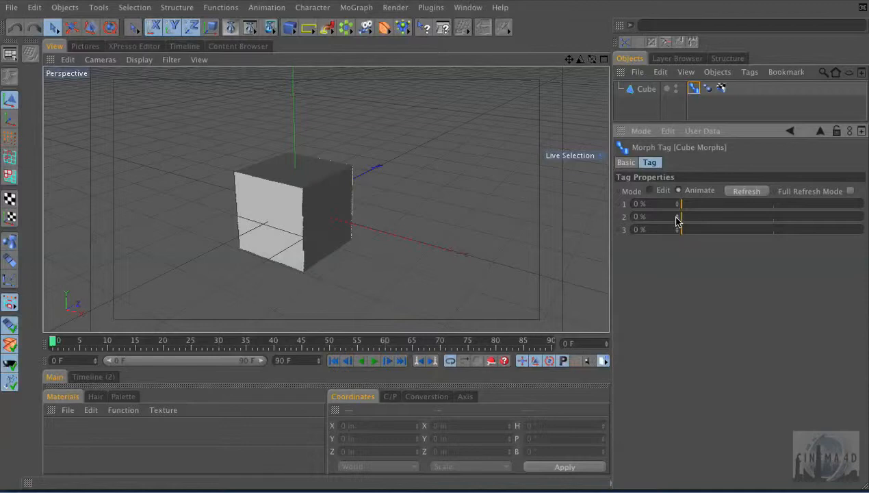
pyautogui.moveTo(479, 167)
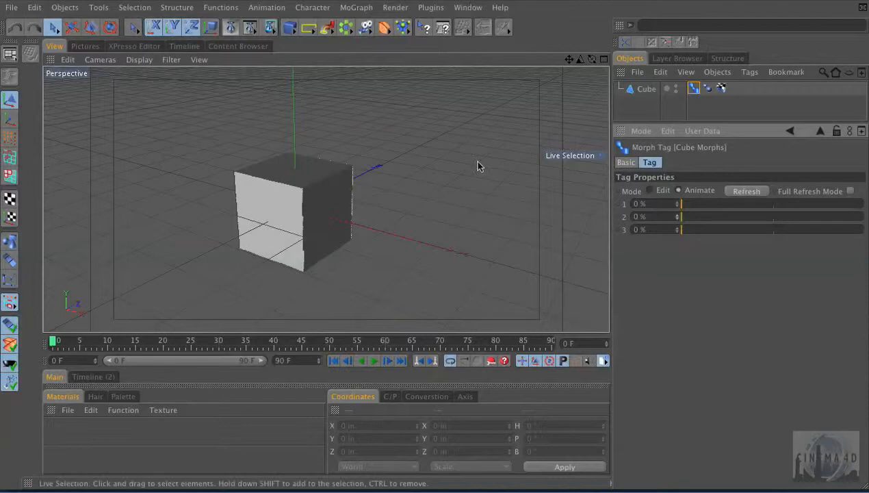
pyautogui.moveTo(656, 194)
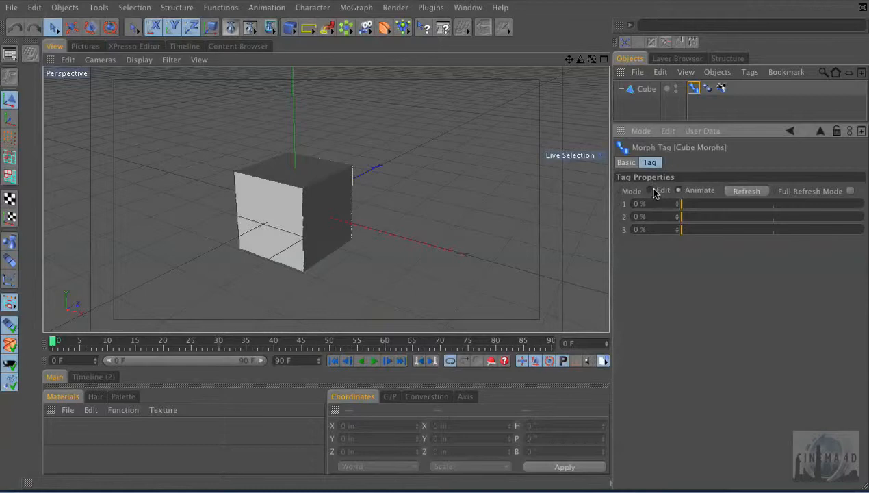
pyautogui.moveTo(677, 241)
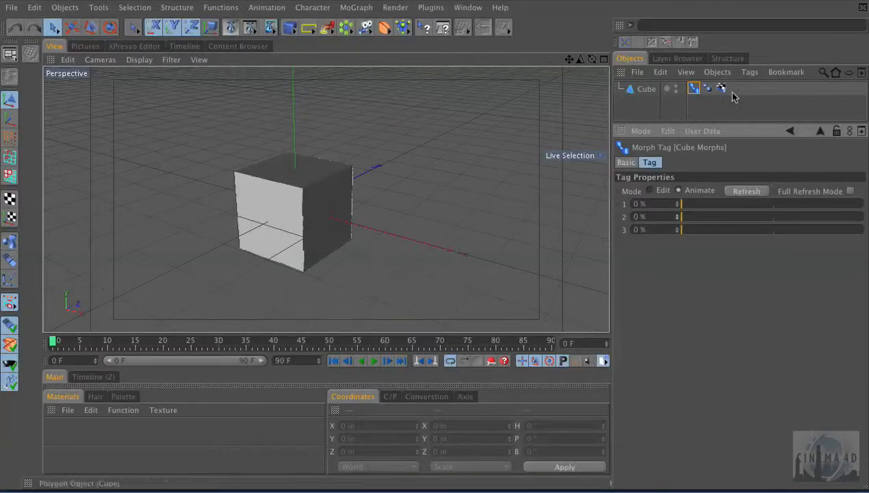
pyautogui.moveTo(695, 89)
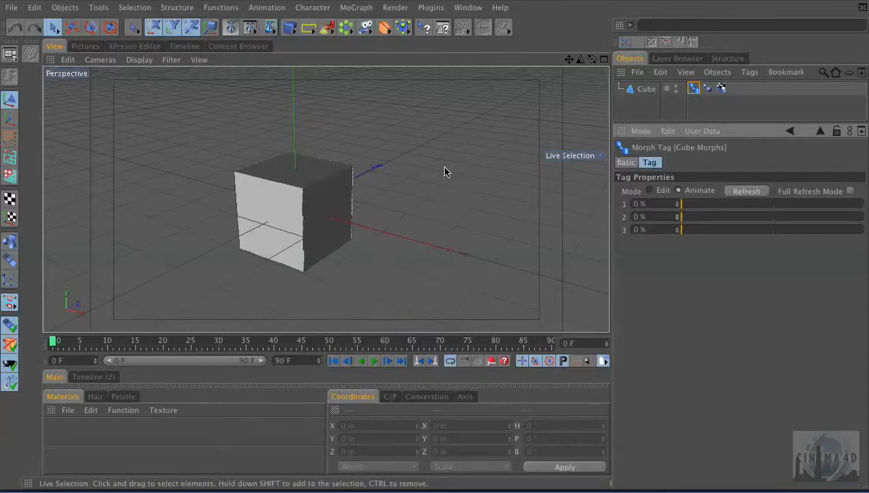
pyautogui.moveTo(436, 172)
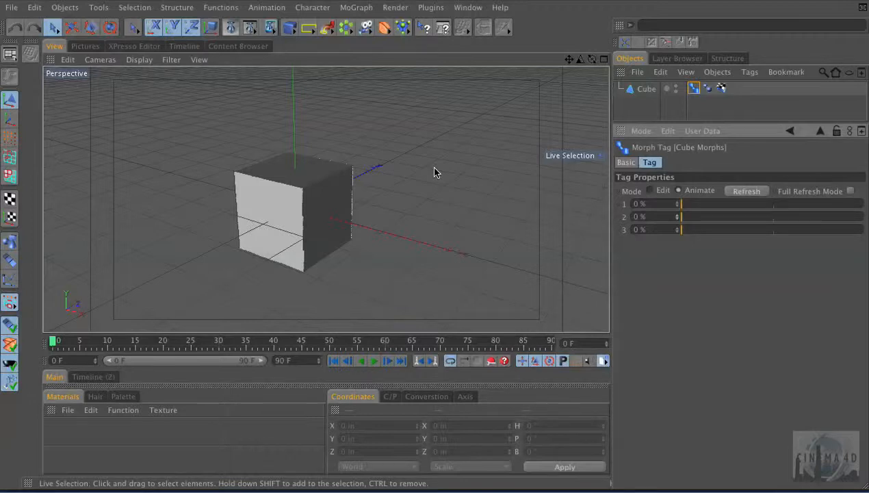
pyautogui.moveTo(372, 115)
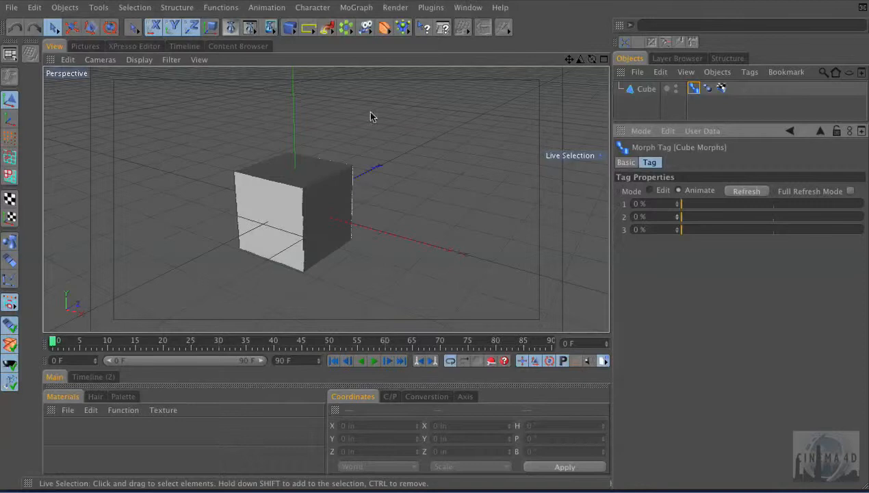